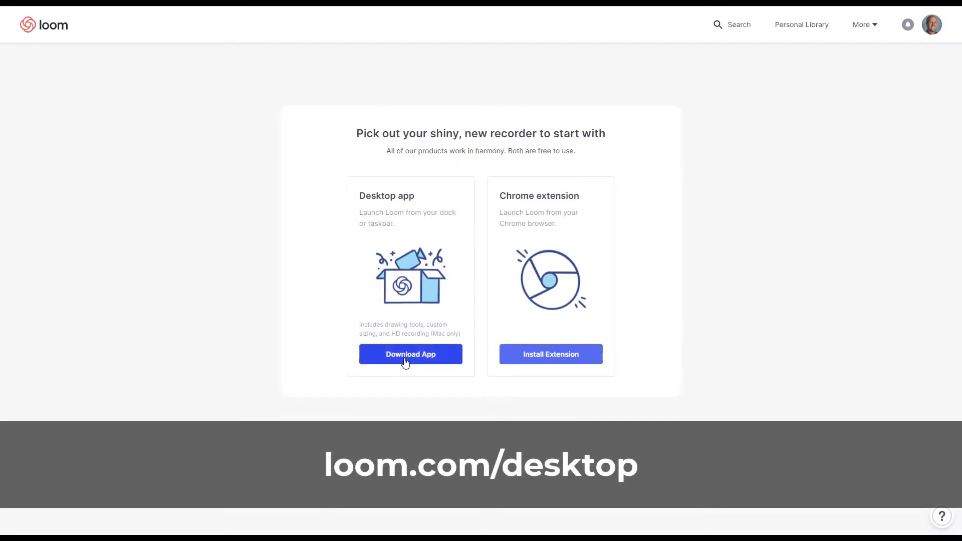
- Download the Loom Setup .exe installer from loom.com/desktop
left_click(410, 355)
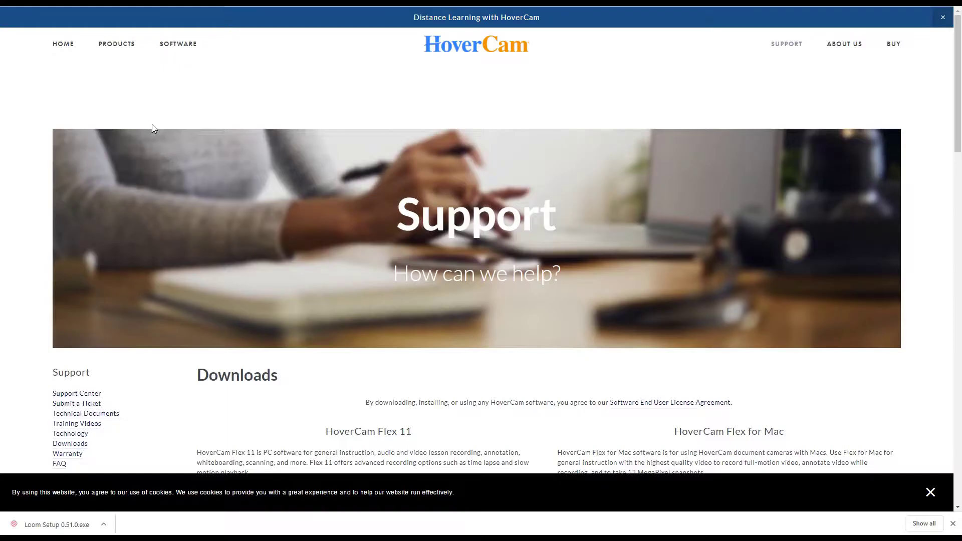
scroll("down", 3)
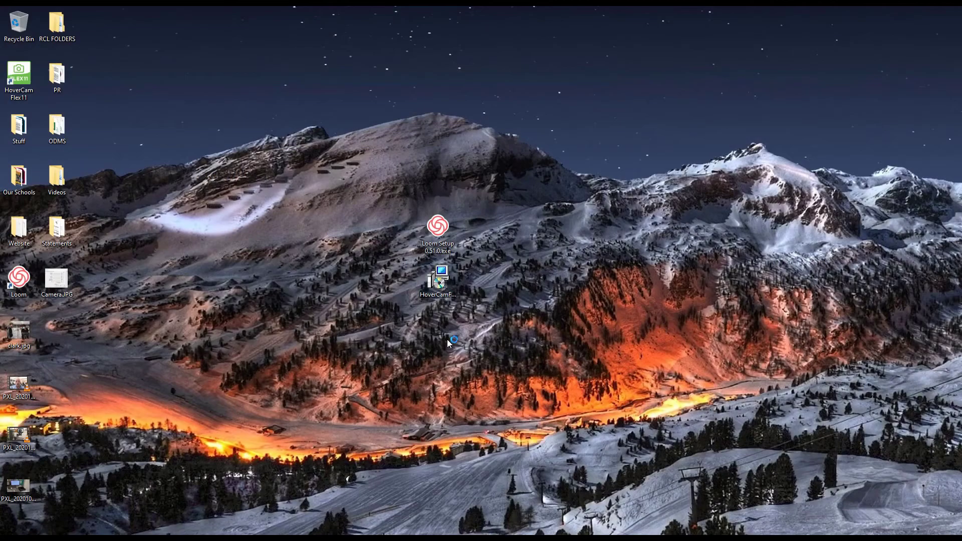
- Launch Zoom, start a new meeting, and list the available cameras, including HoverCam
double_click(438, 274)
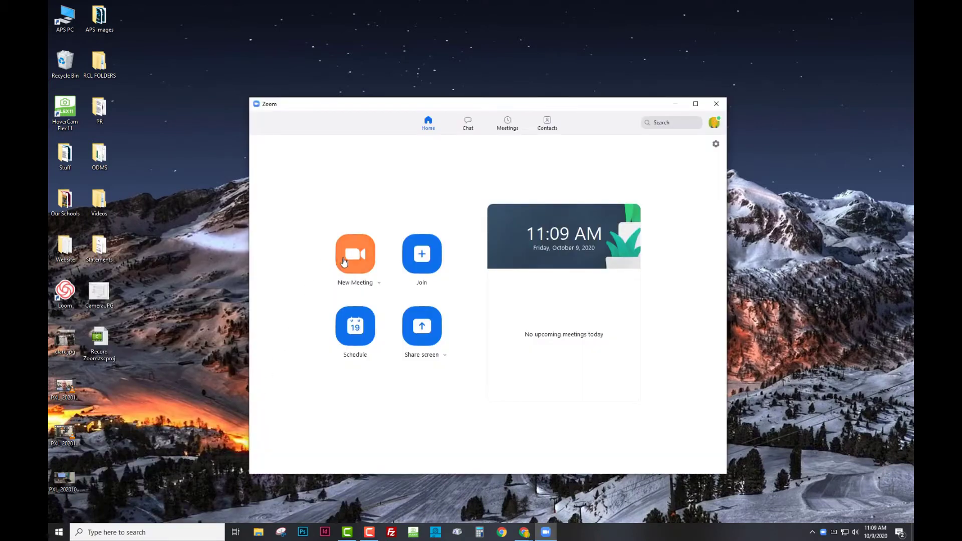
left_click(355, 253)
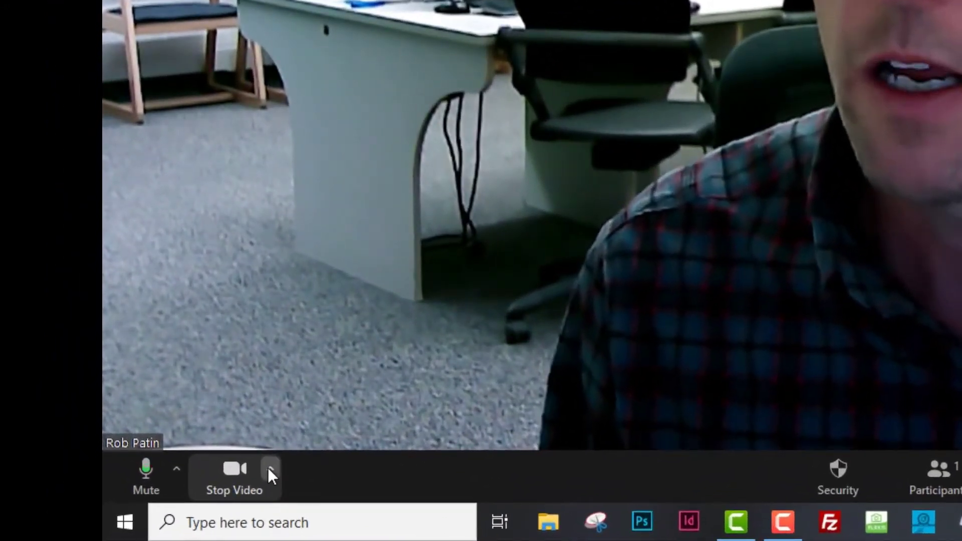
left_click(270, 468)
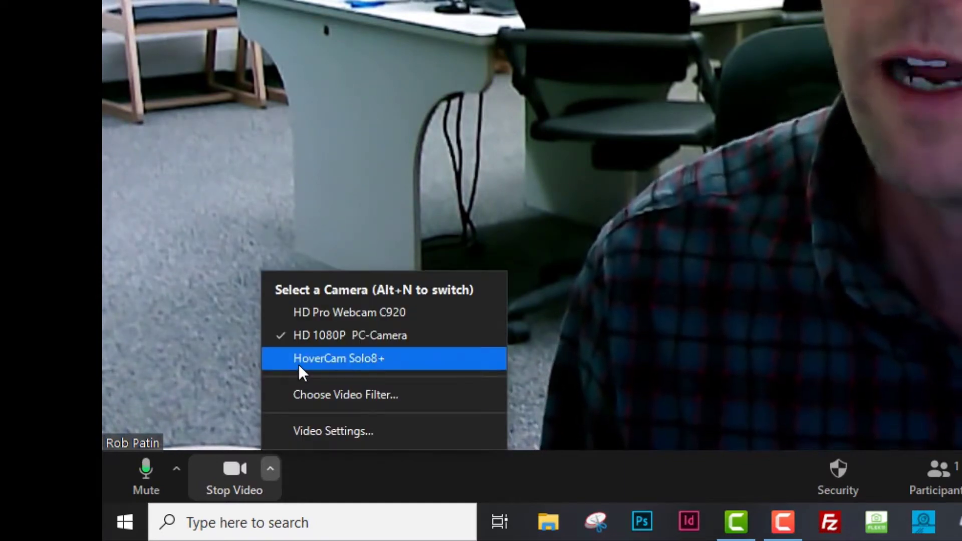
mouse_move(307, 336)
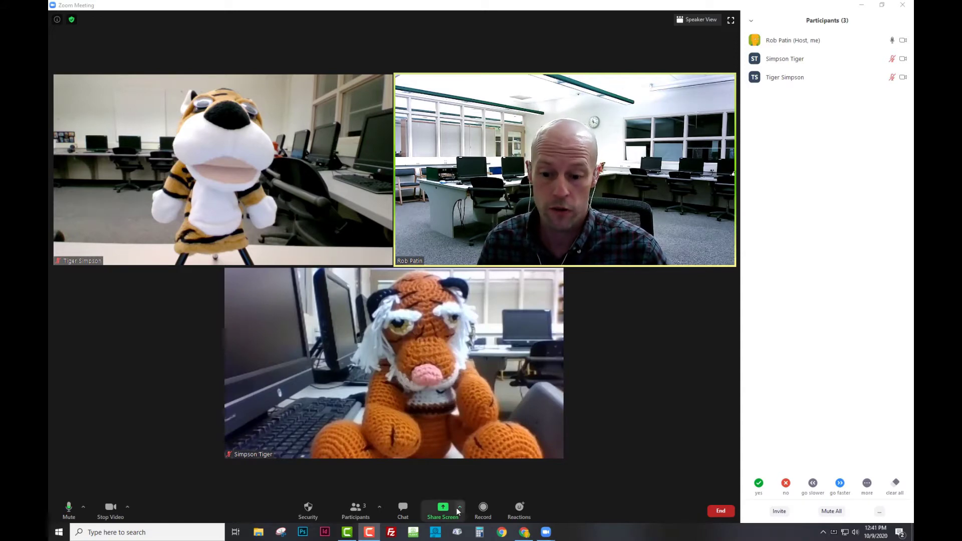
mouse_move(443, 509)
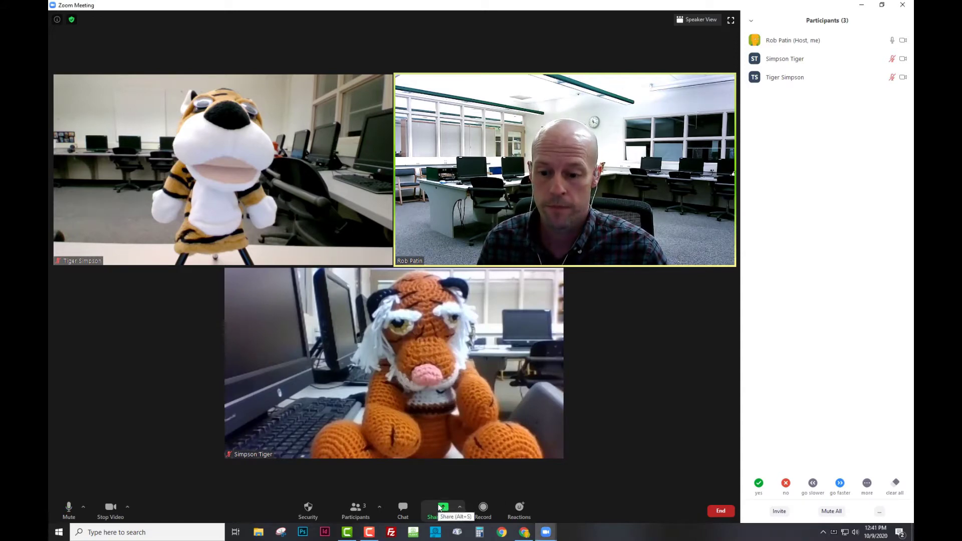
- Share the entire desktop with the three meeting participants
left_click(442, 511)
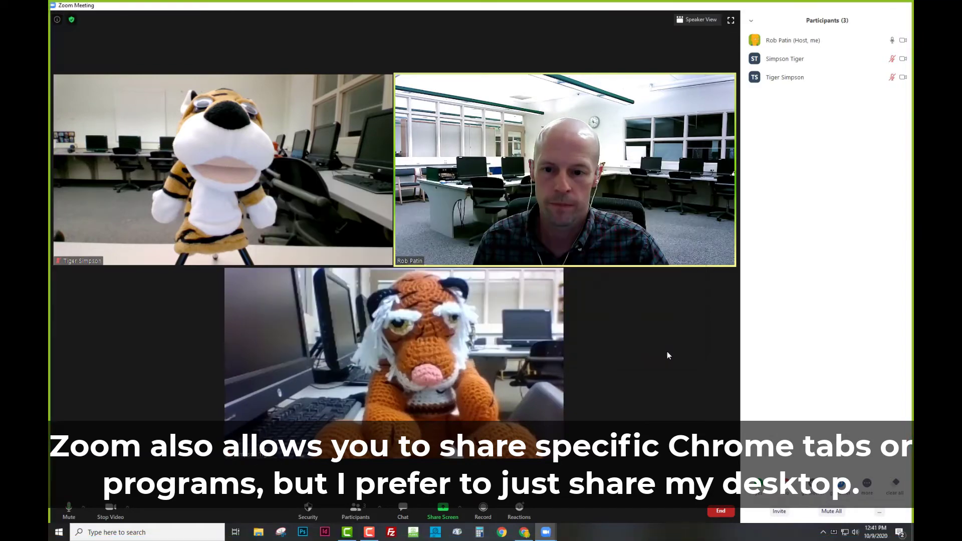
left_click(443, 511)
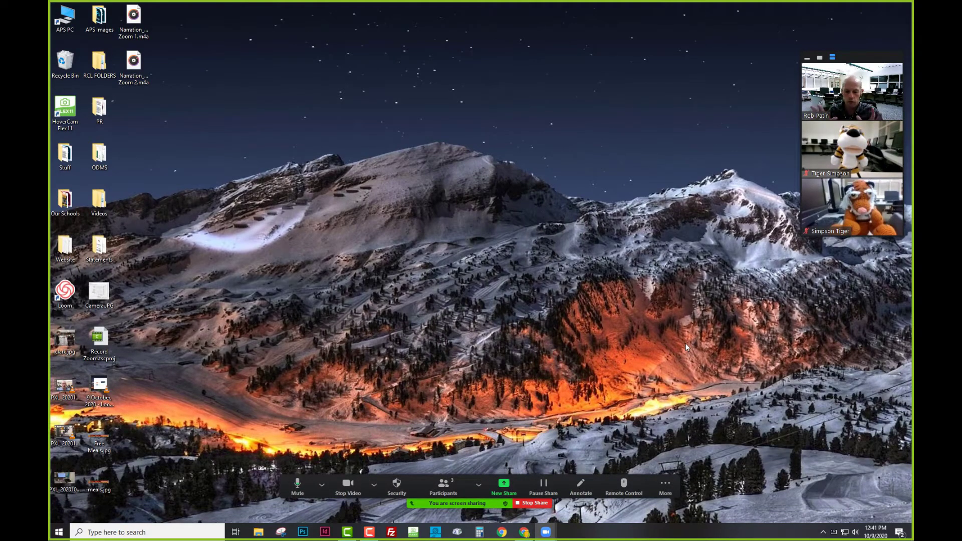
mouse_move(864, 55)
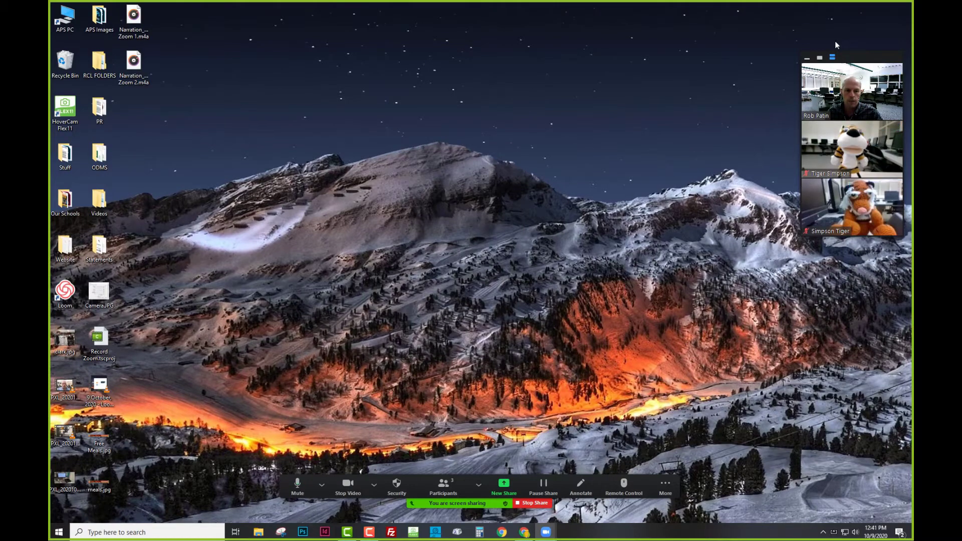
mouse_move(797, 140)
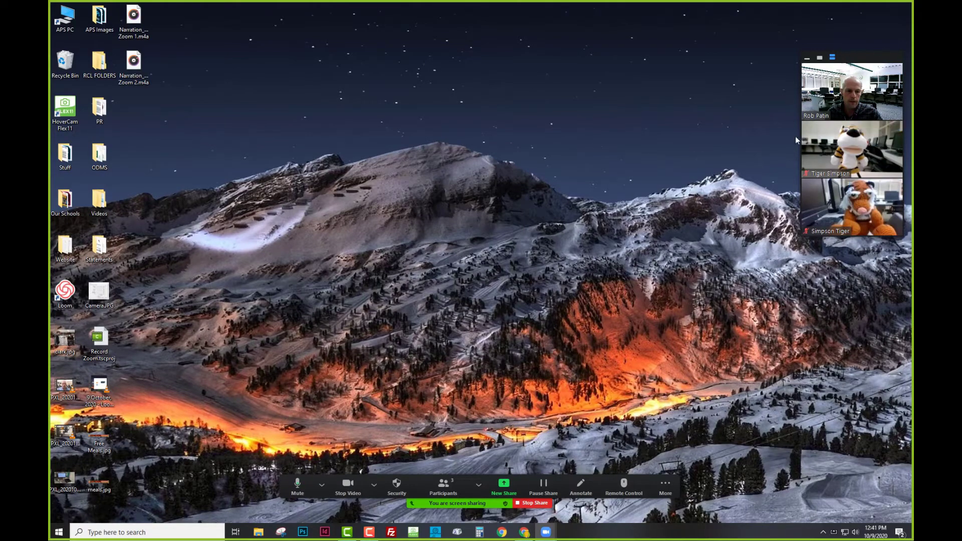
mouse_move(817, 254)
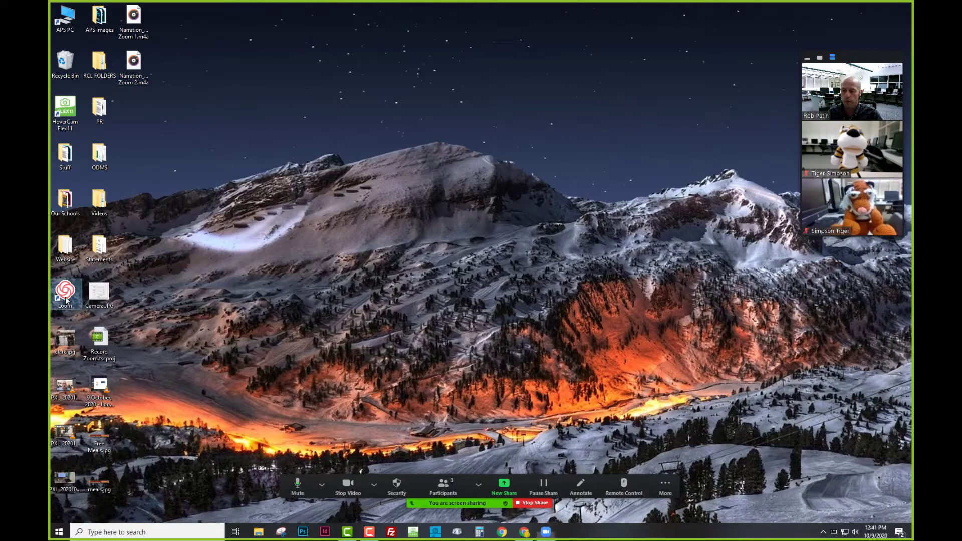
- Launch the Loom desktop shortcut and sign in with a Google account
double_click(64, 290)
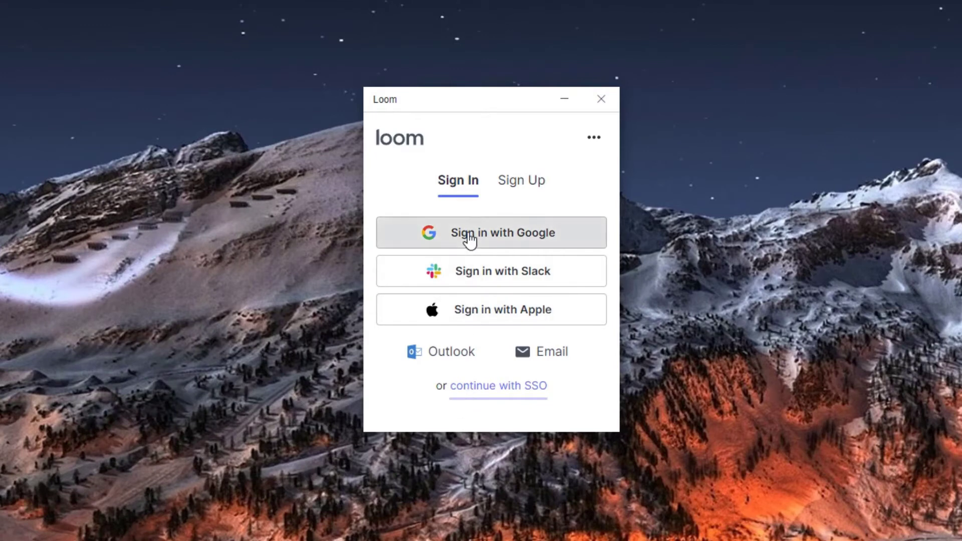
left_click(490, 233)
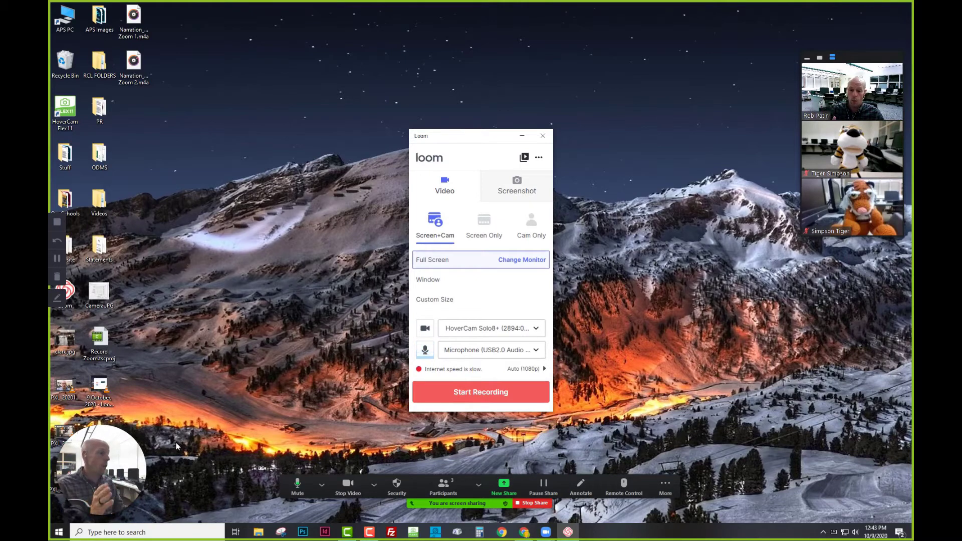
mouse_move(855, 278)
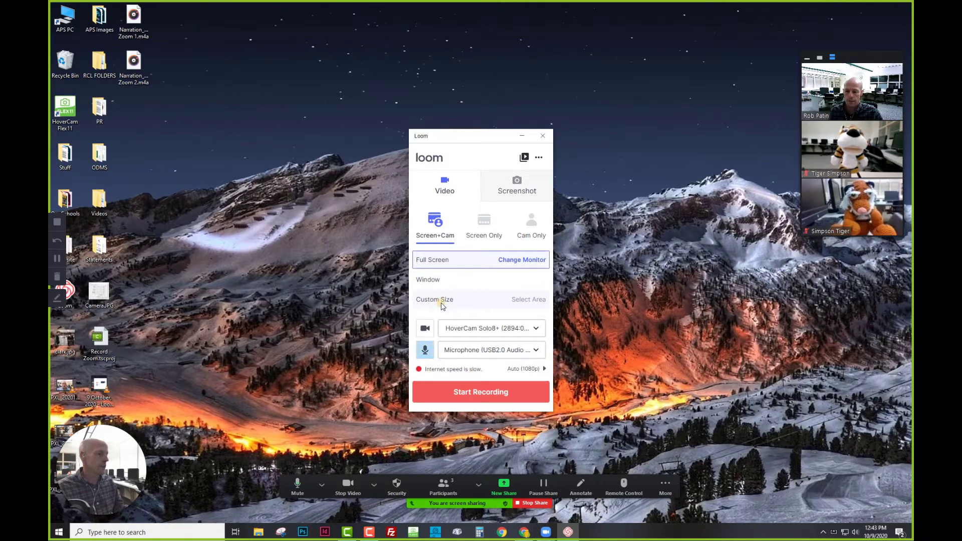
- Set Loom to Custom Size capture on Desktop 1
left_click(522, 259)
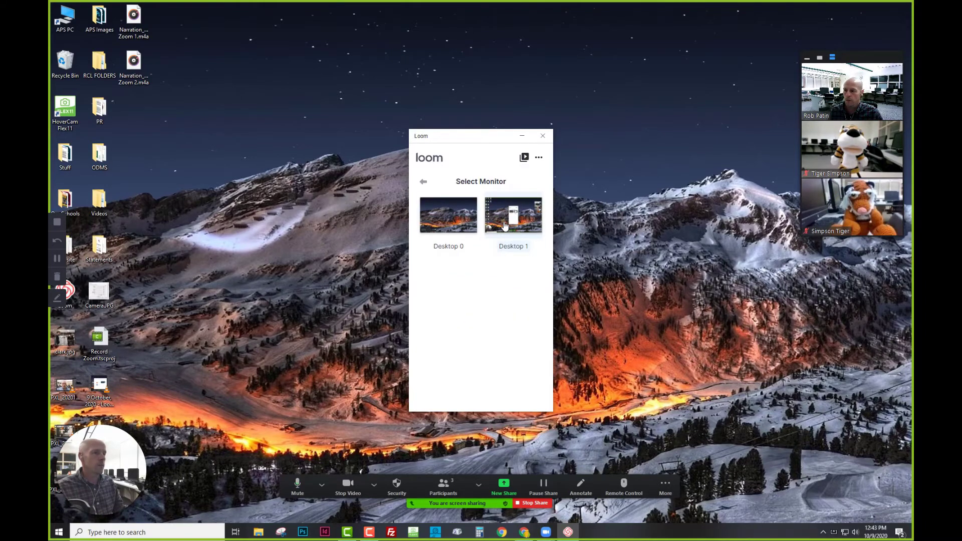
left_click(513, 215)
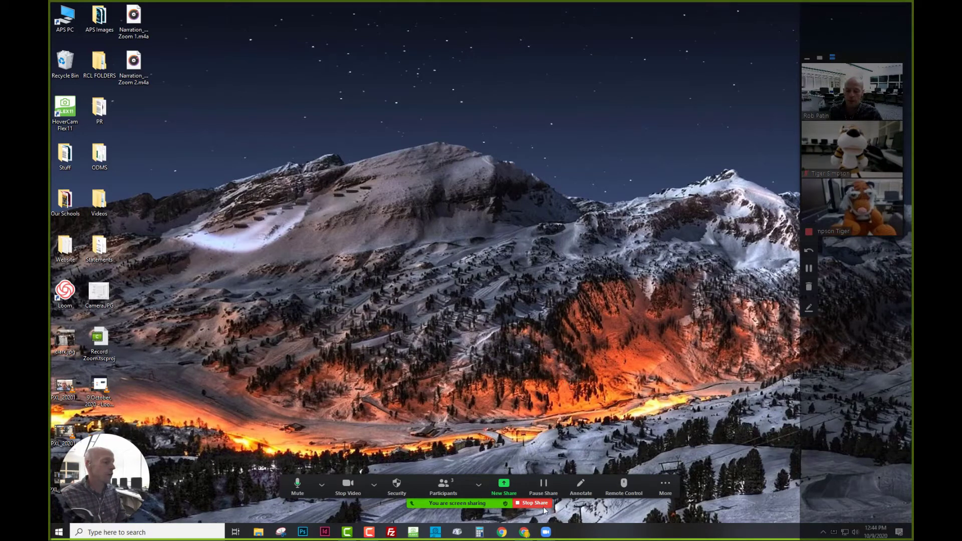
mouse_move(525, 532)
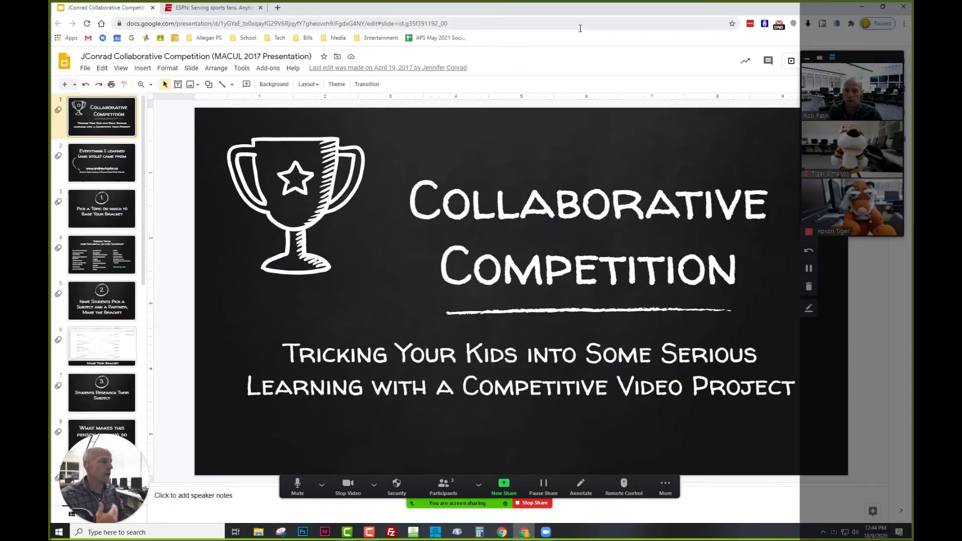
- Show slides 3 and 5 of the Collaborative Competition deck, then return to ESPN
left_click(212, 8)
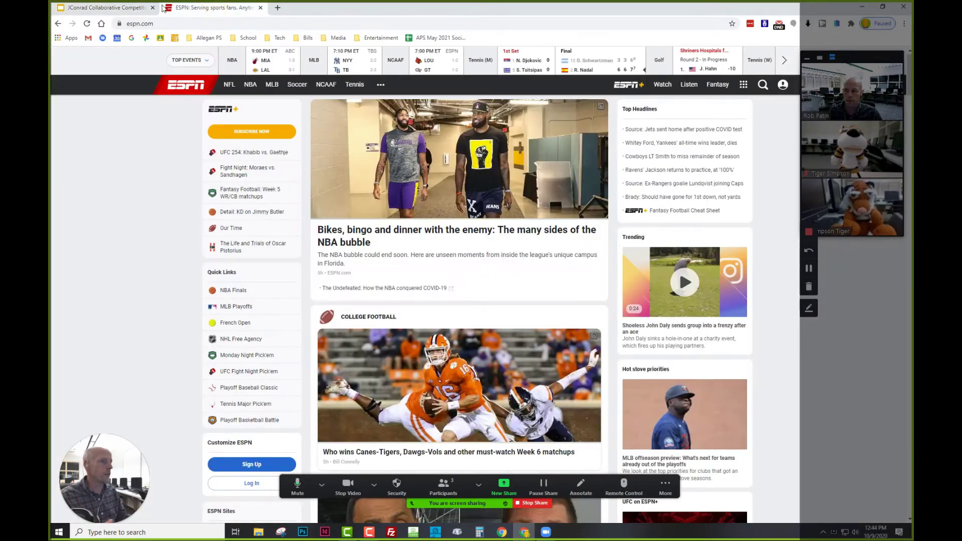
left_click(104, 15)
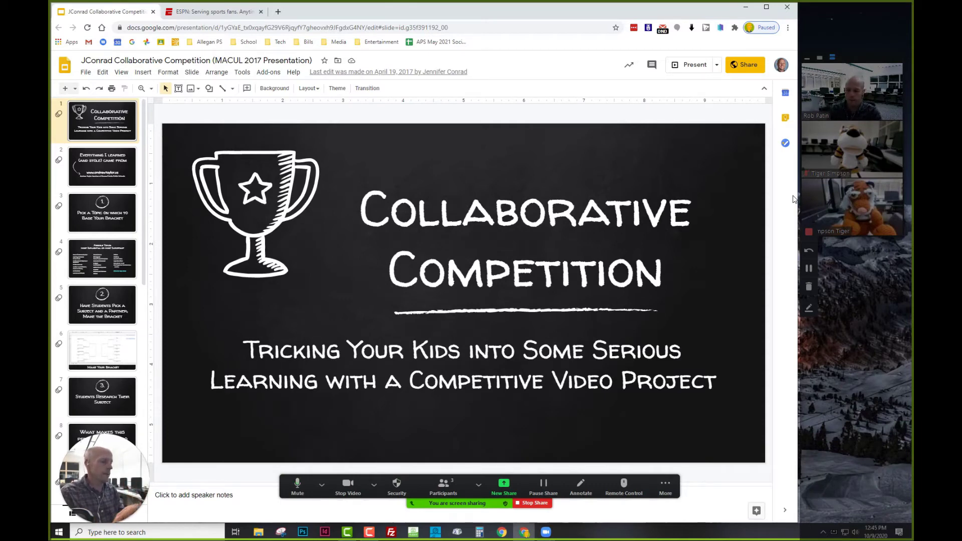
mouse_move(845, 279)
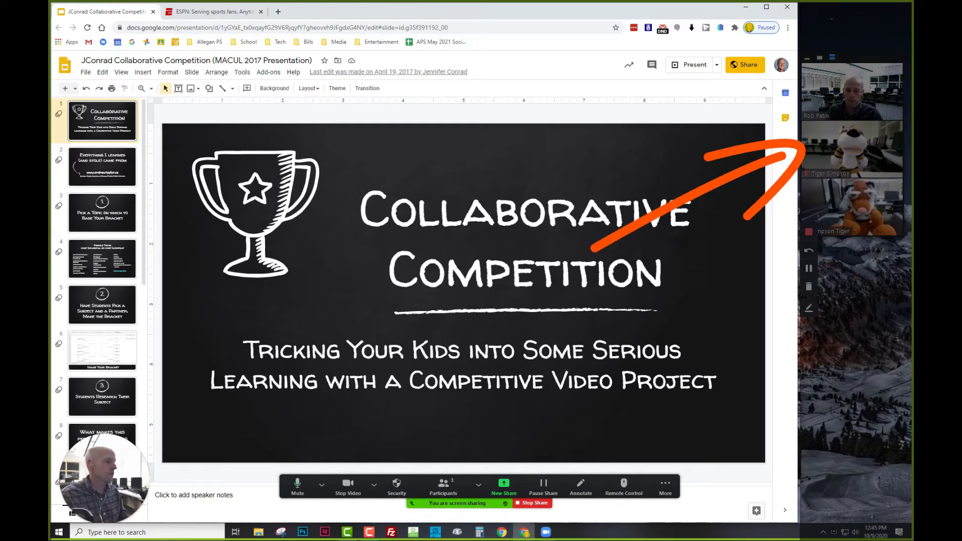
left_click(102, 212)
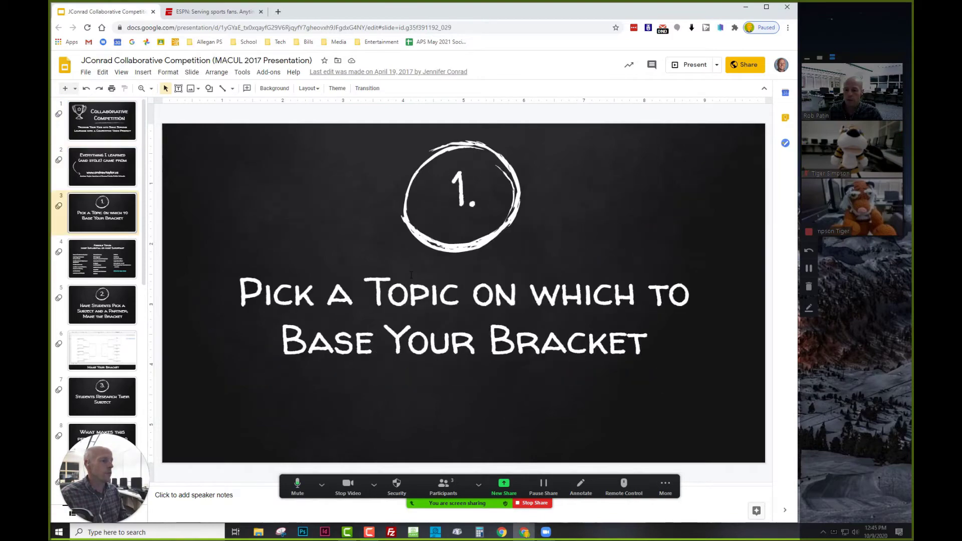
left_click(101, 306)
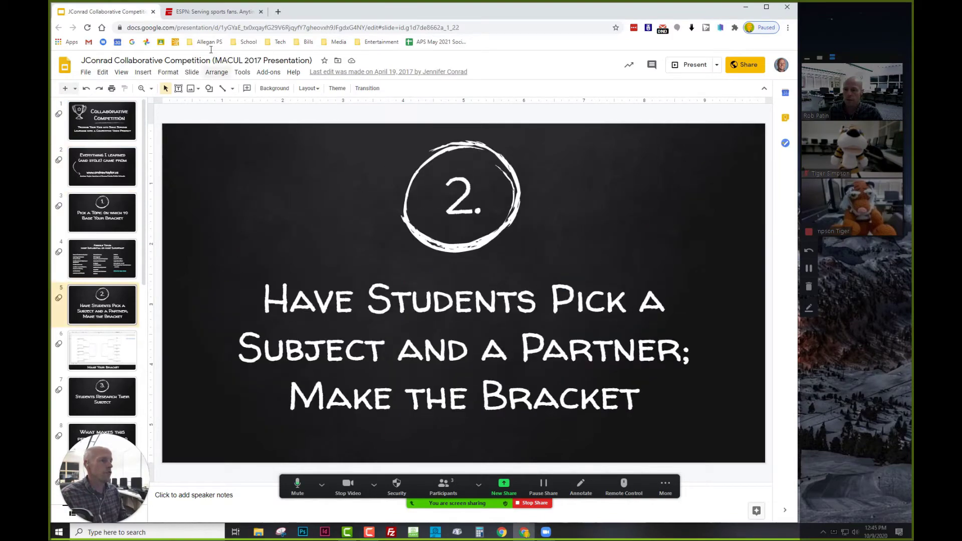
left_click(211, 11)
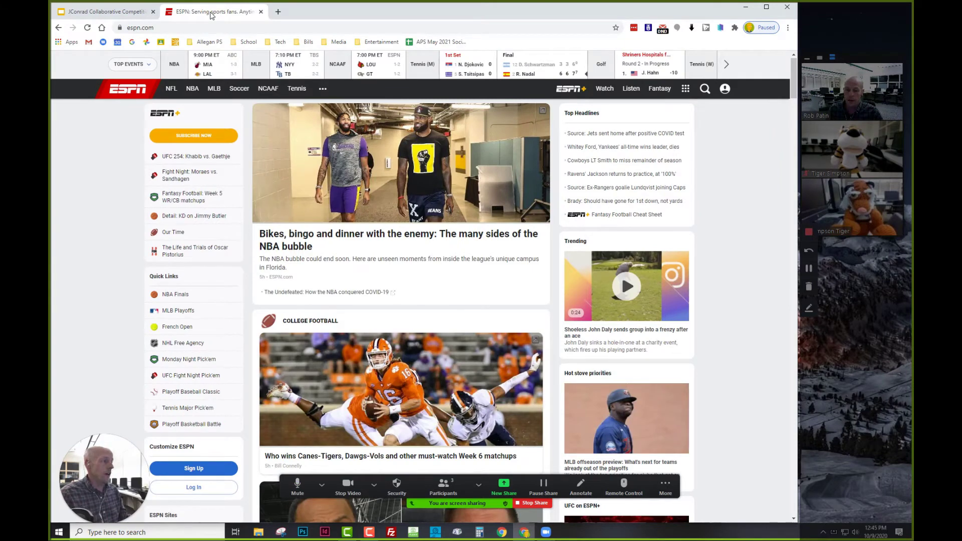
mouse_move(752, 292)
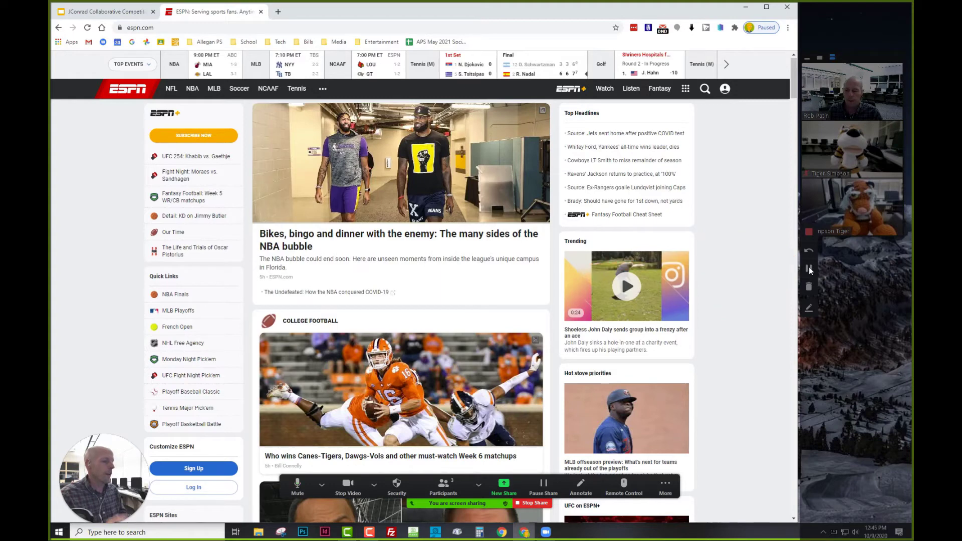
mouse_move(313, 412)
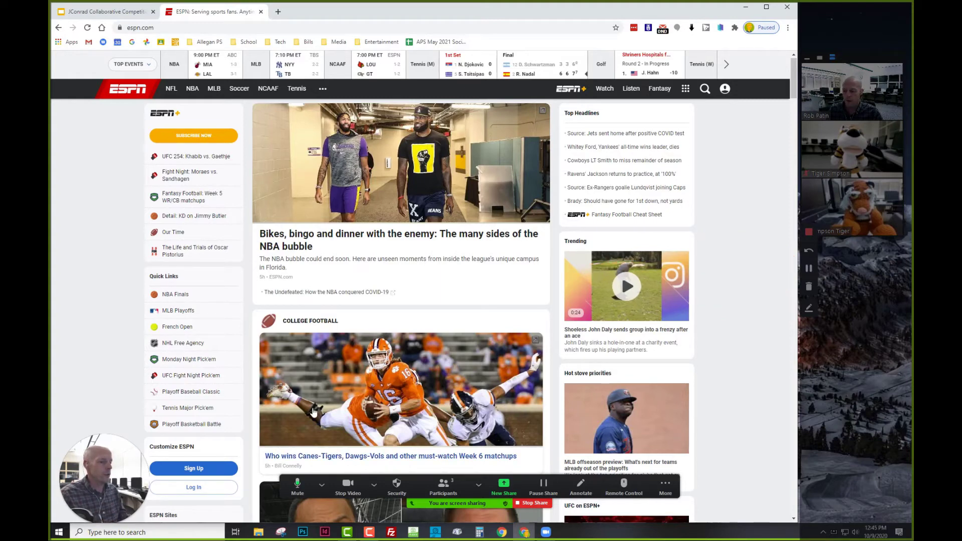
mouse_move(390, 455)
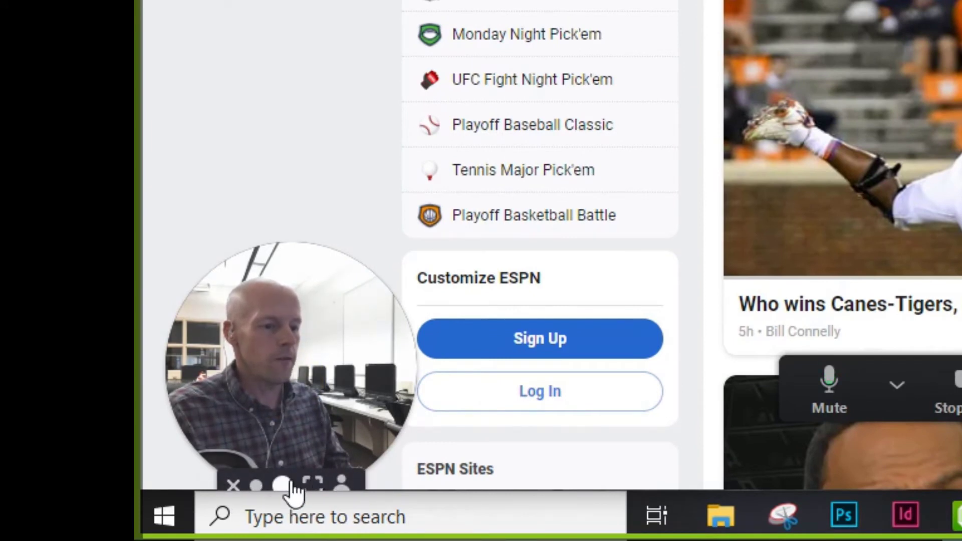
mouse_move(324, 442)
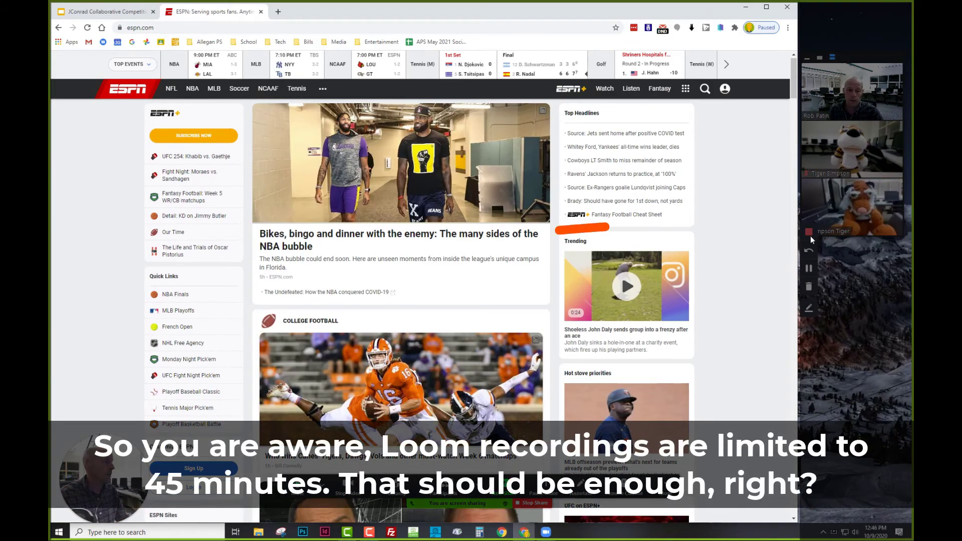
- Stop the Loom recording, select its share link, and download it as MP4
left_click(278, 11)
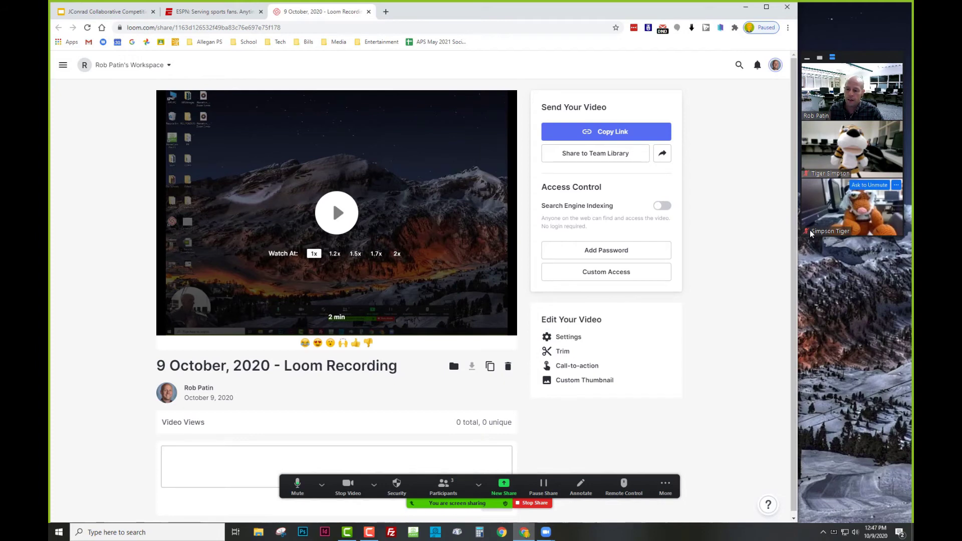
left_click(202, 28)
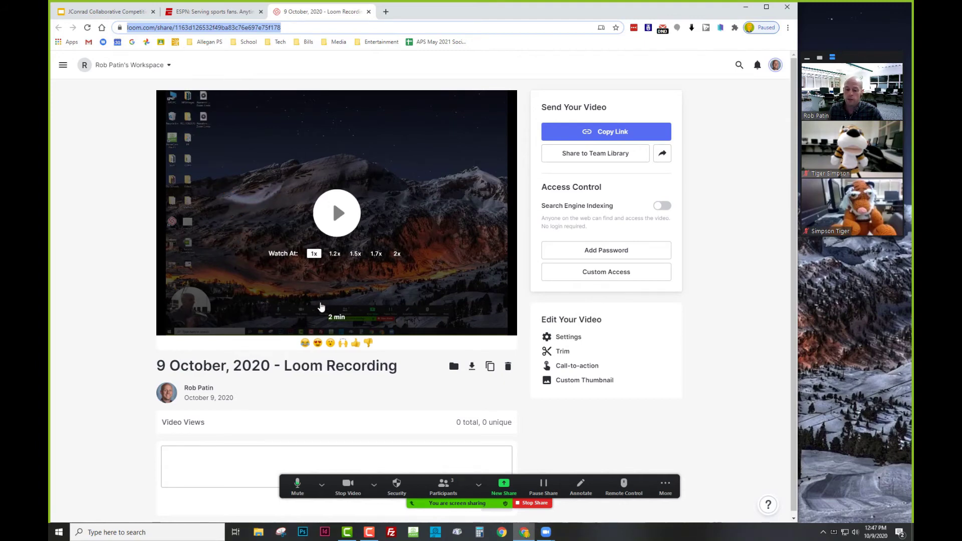
mouse_move(472, 367)
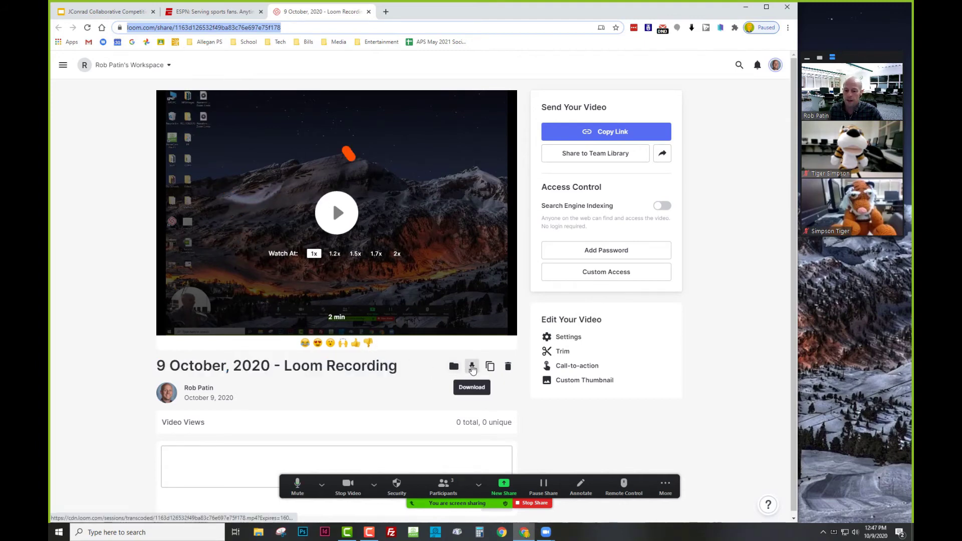
left_click(472, 367)
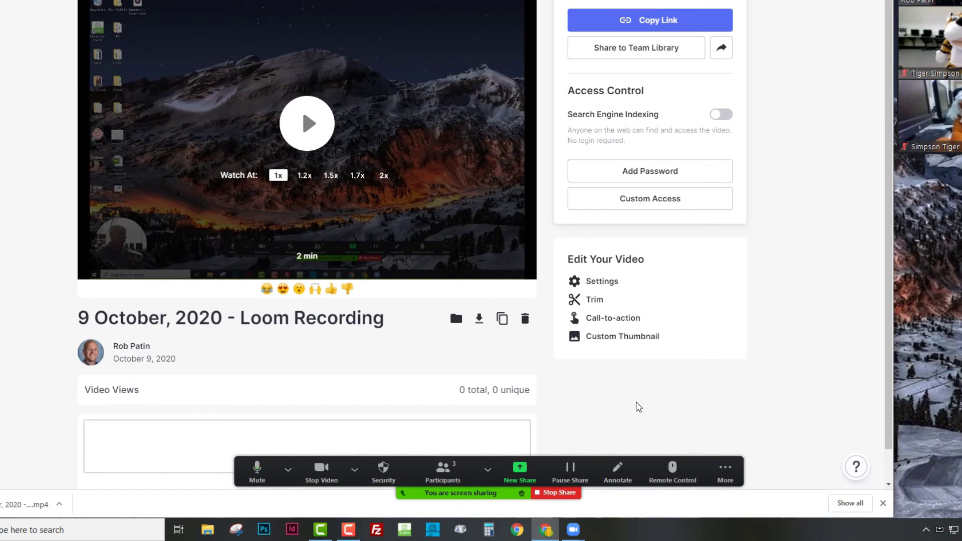
- Stop sharing the screen from Zoom's More menu, avoiding Record
left_click(725, 472)
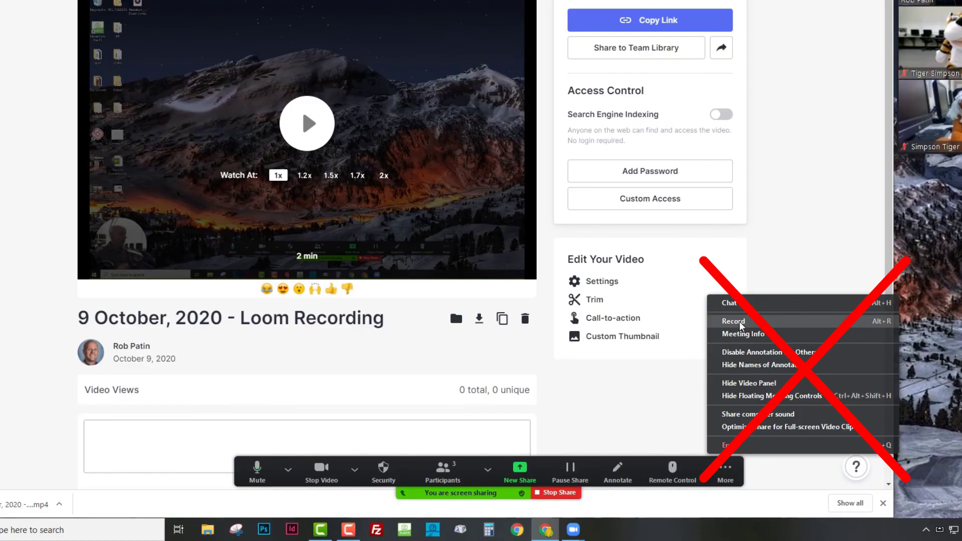
left_click(555, 493)
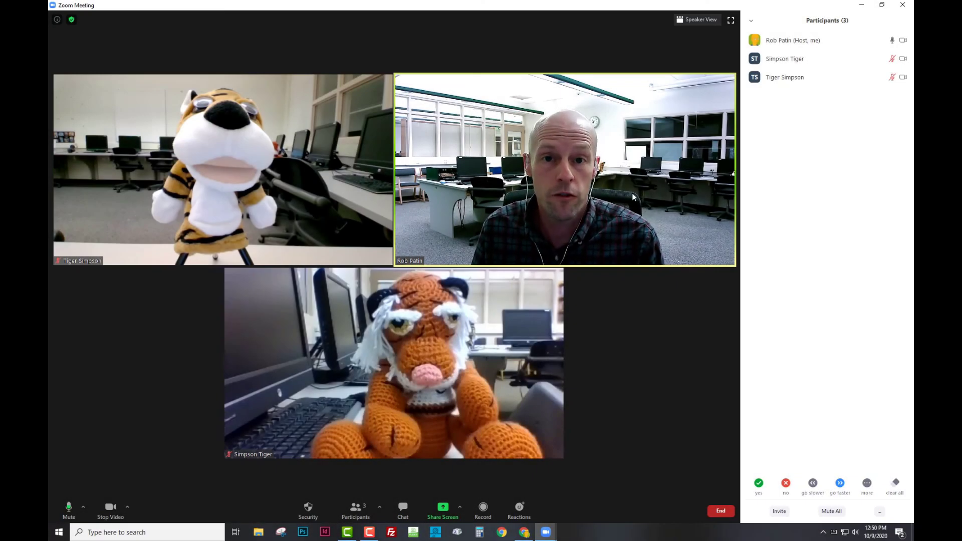